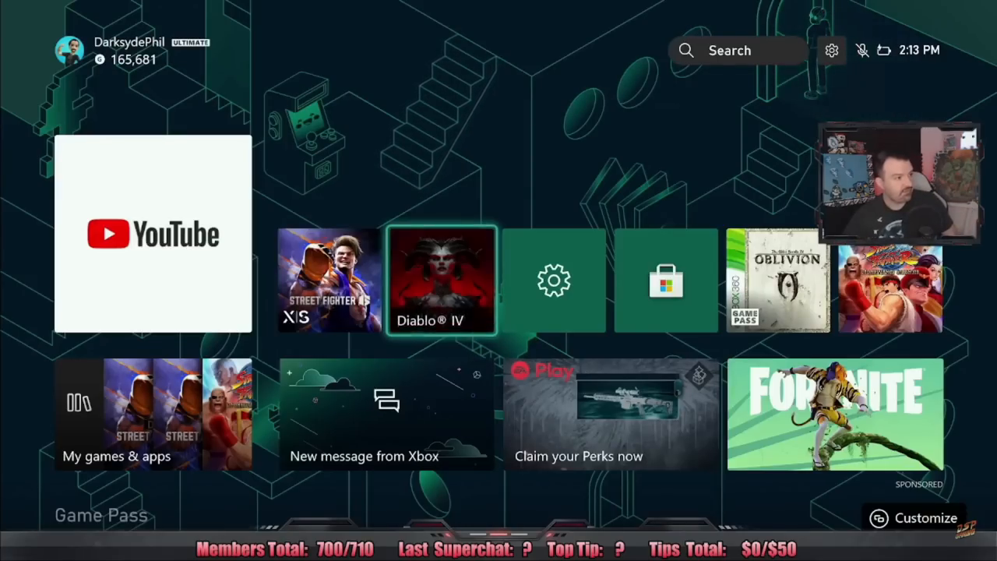
Highlight the Street Fighter 6 tile, moving focus off Diablo IV in the recent games row
click(329, 280)
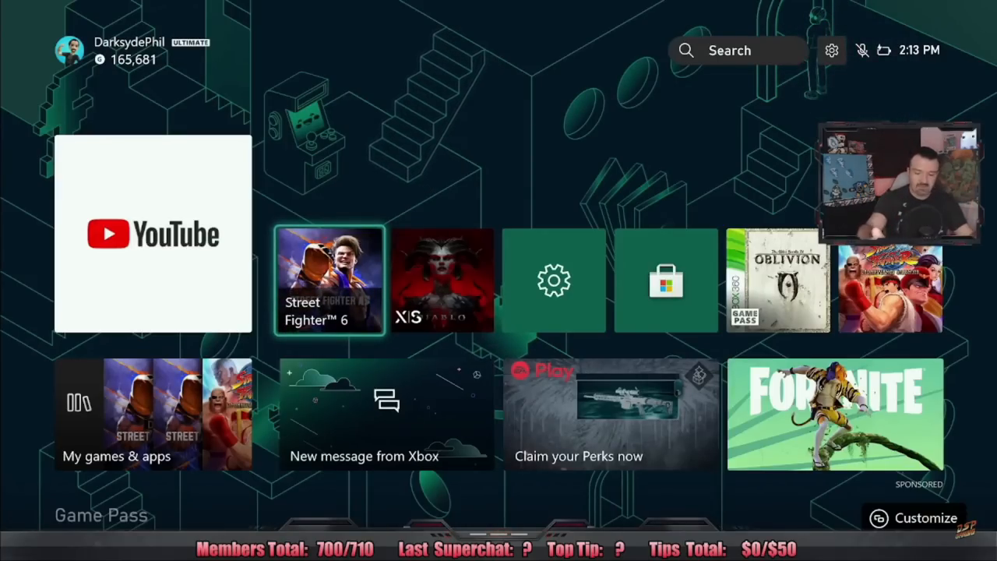